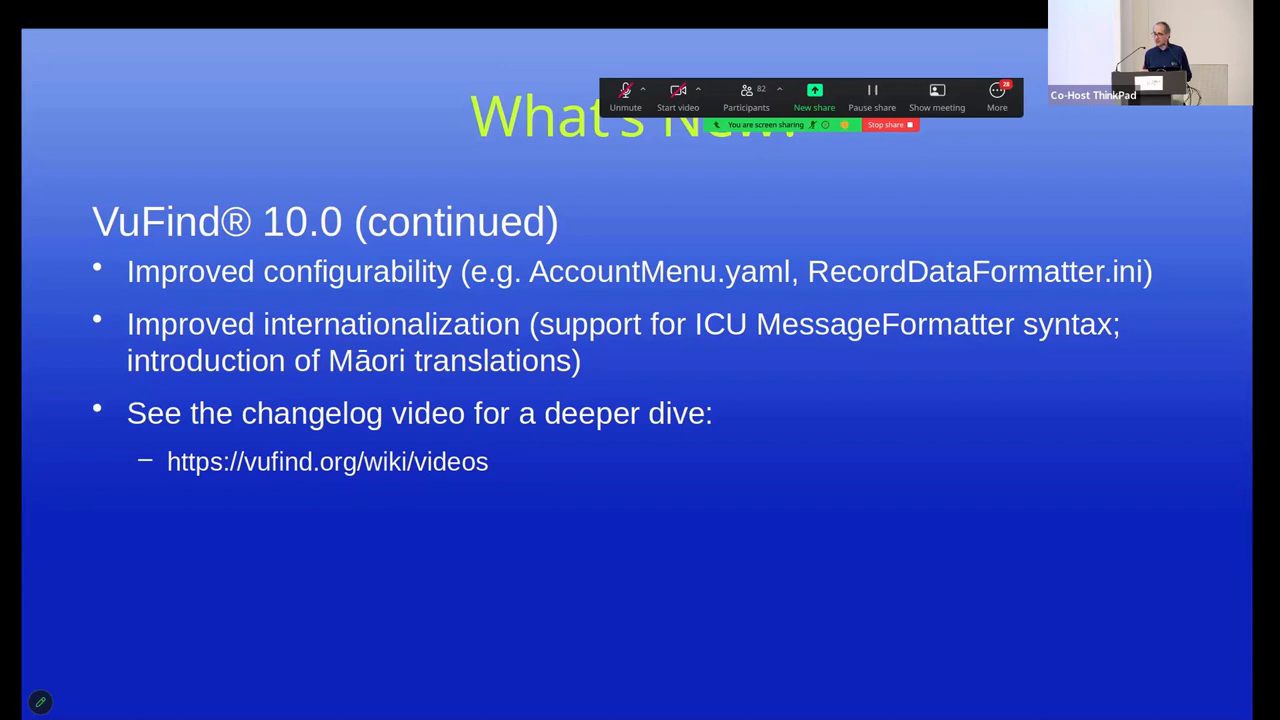
key(right)
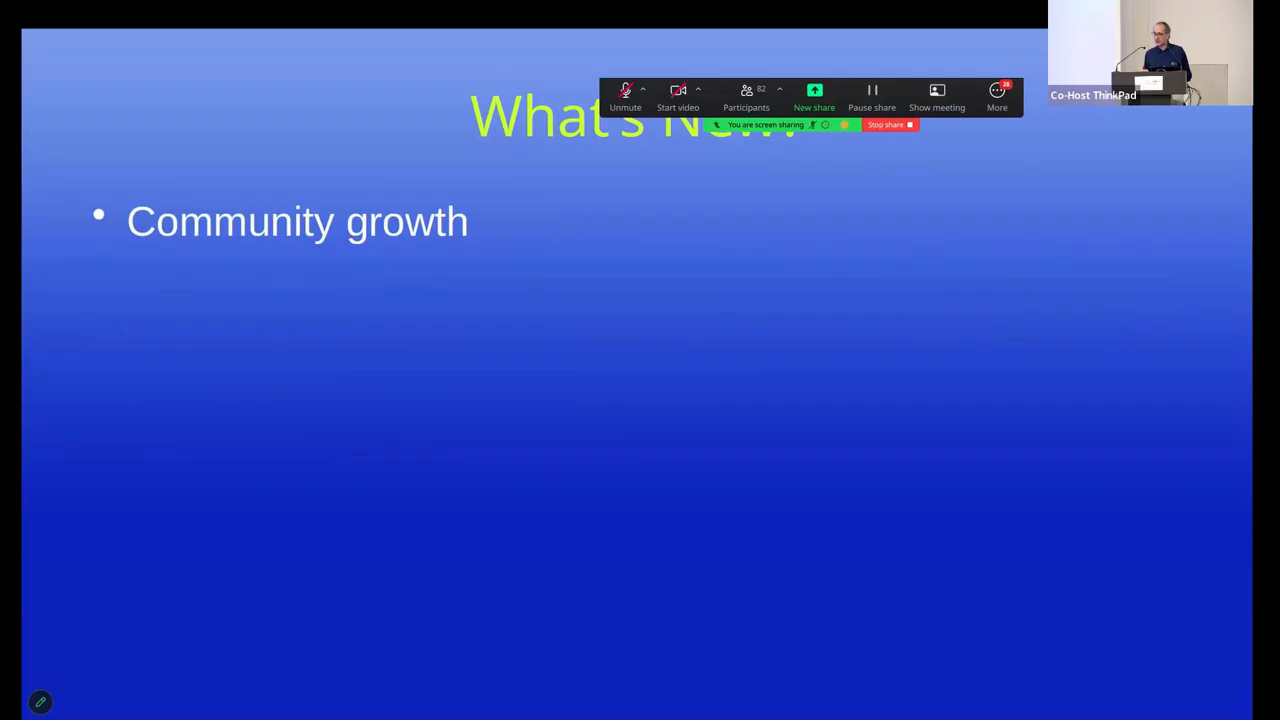